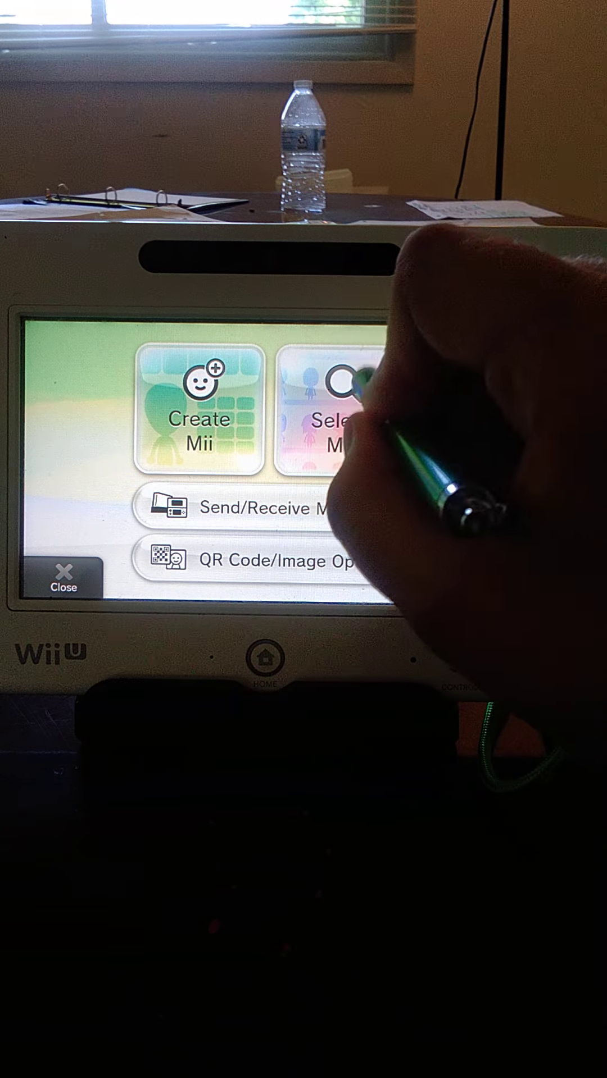
Choose Select Mii on the main menu to show the grid of saved Miis
left_click(337, 412)
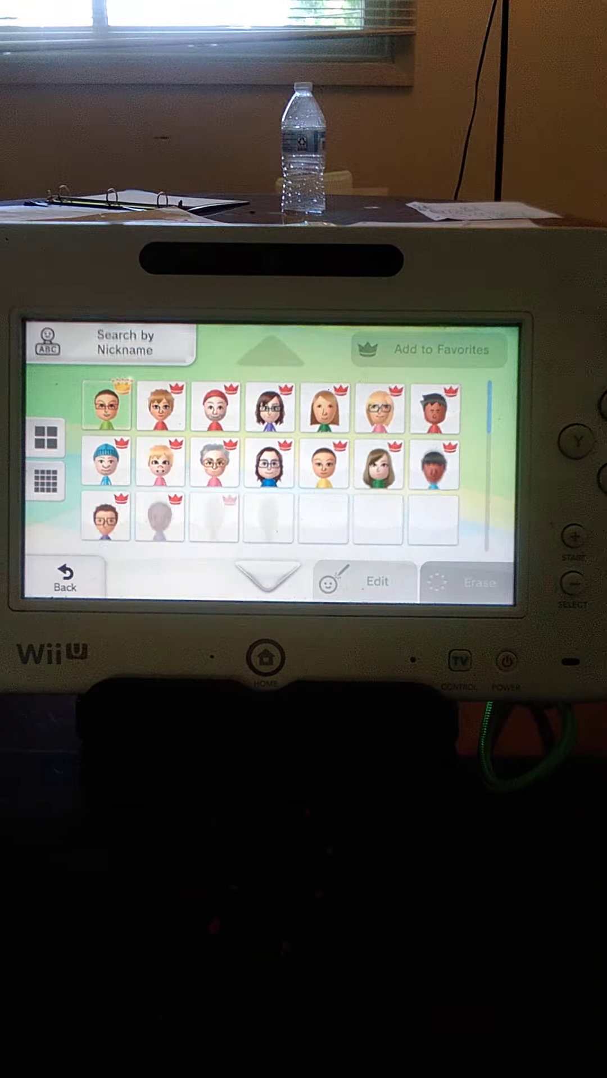